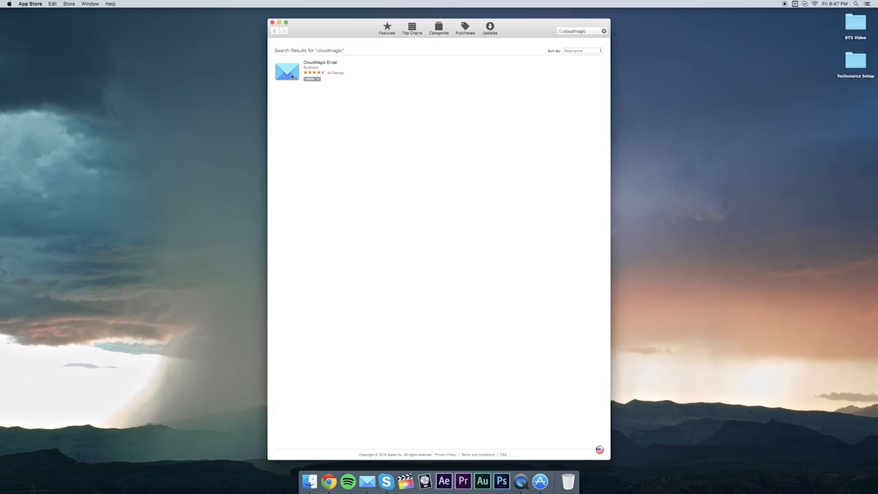
- Open the CloudMagic Email app page from the "cloudmagic" search results
left_click(319, 63)
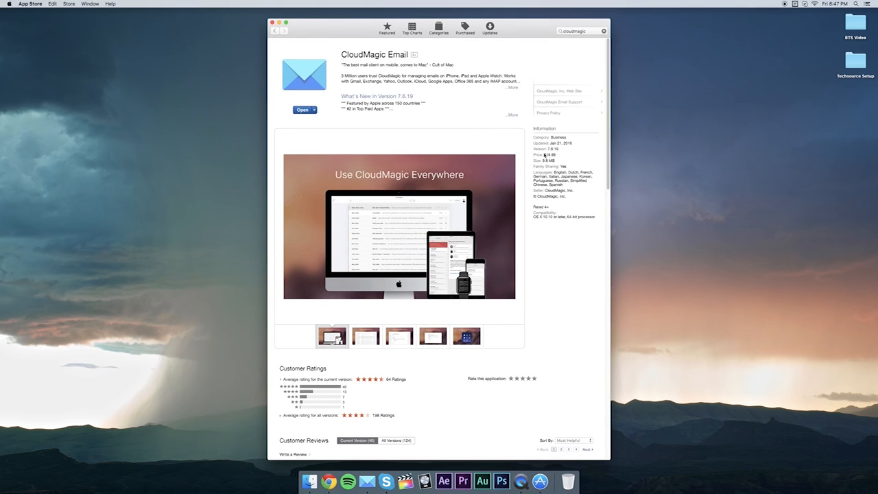
mouse_move(552, 160)
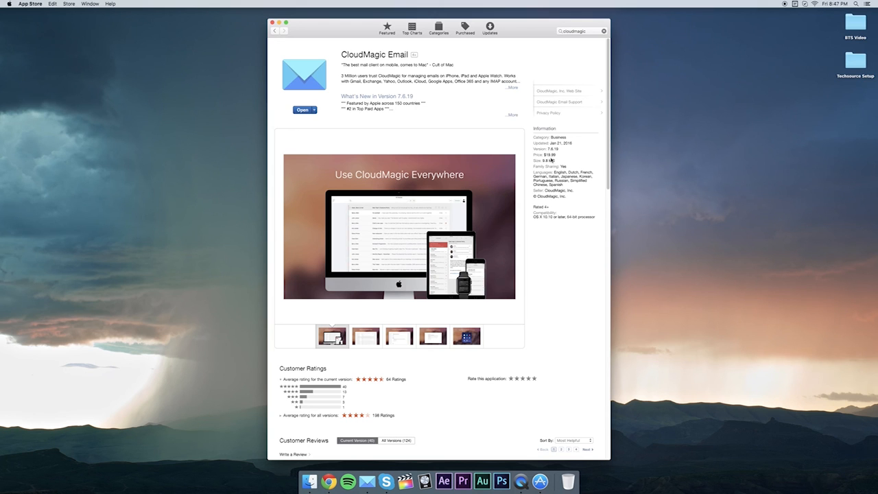